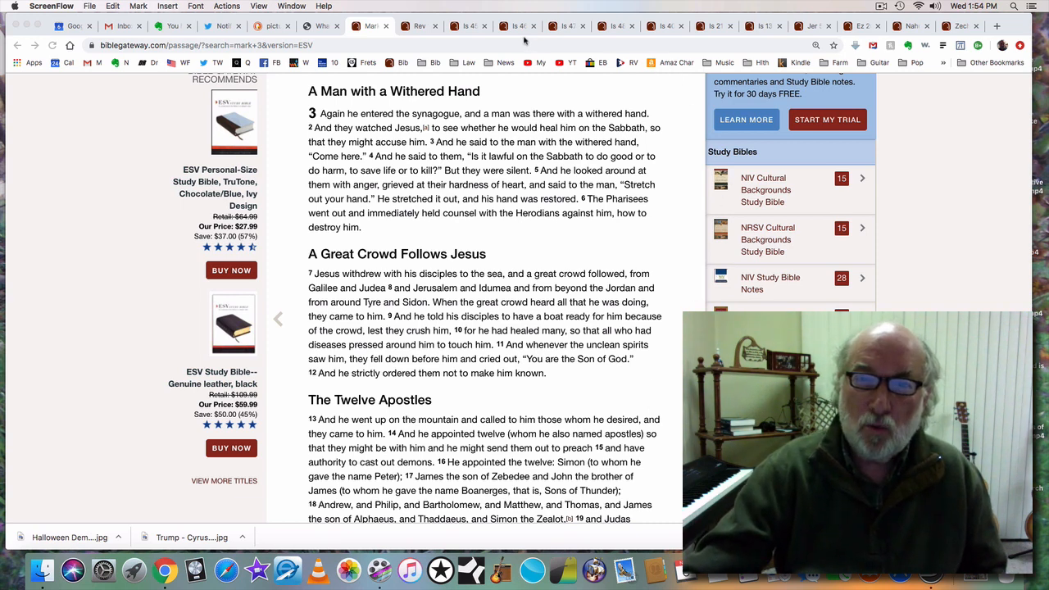
Step: Show the Revelation 17–19 ESV page and scroll through chapter 17 to The Fall of Babylon
left_click(420, 26)
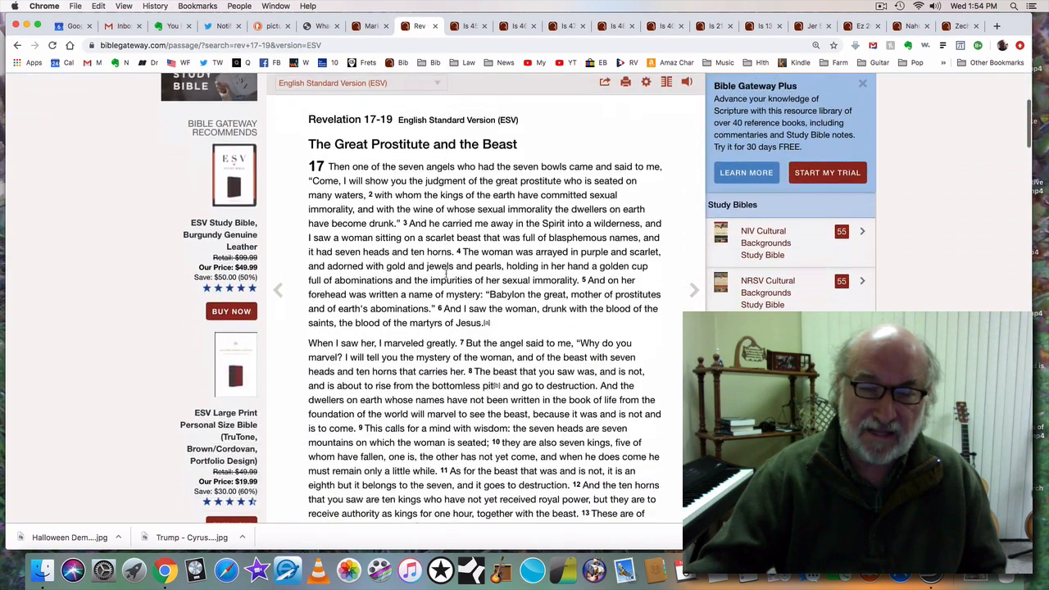
scroll("down", 3)
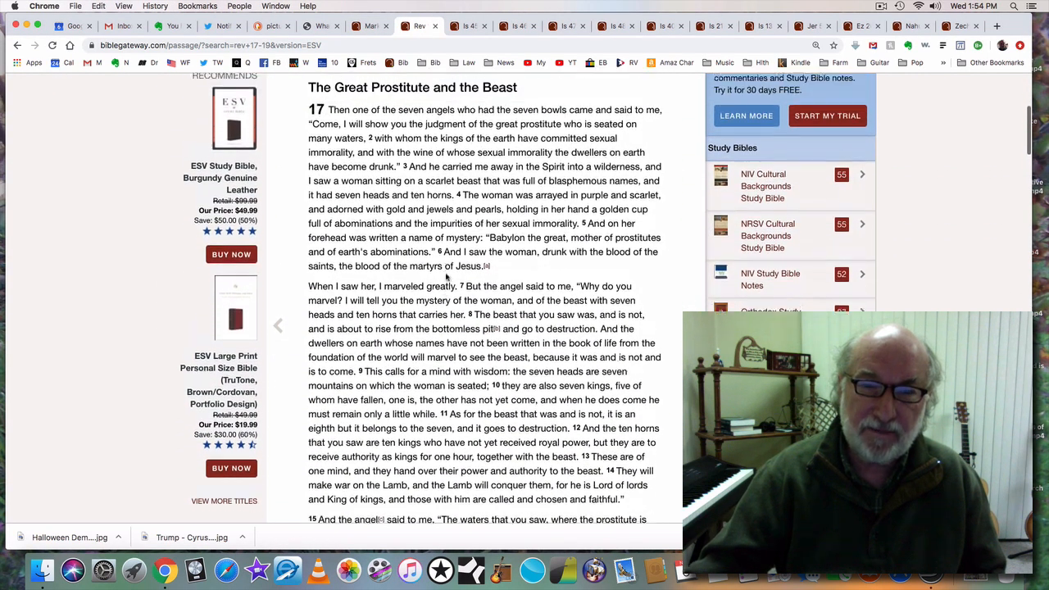
scroll("down", 3)
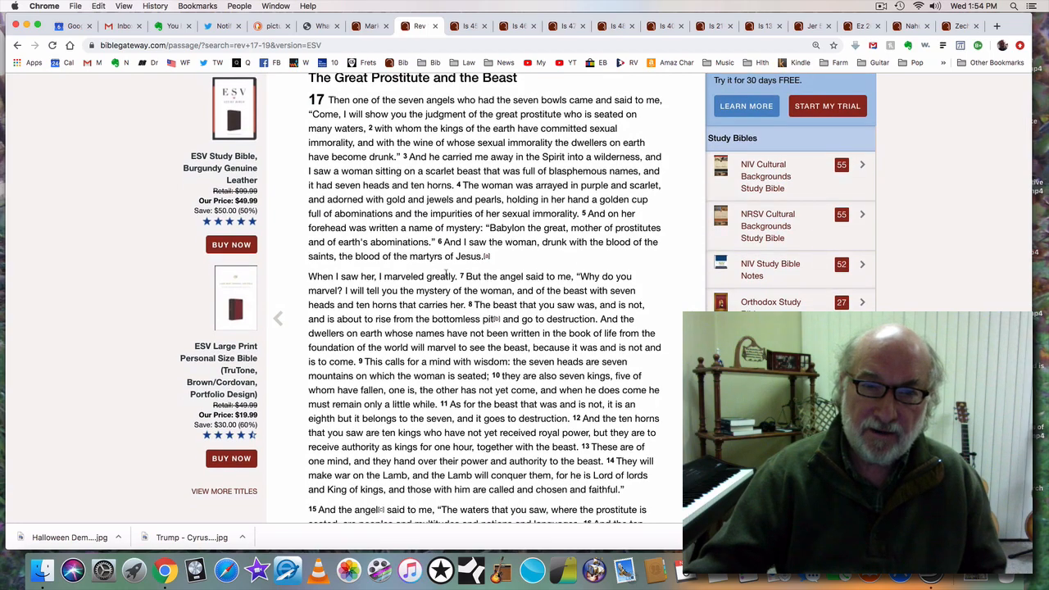
scroll("down", 3)
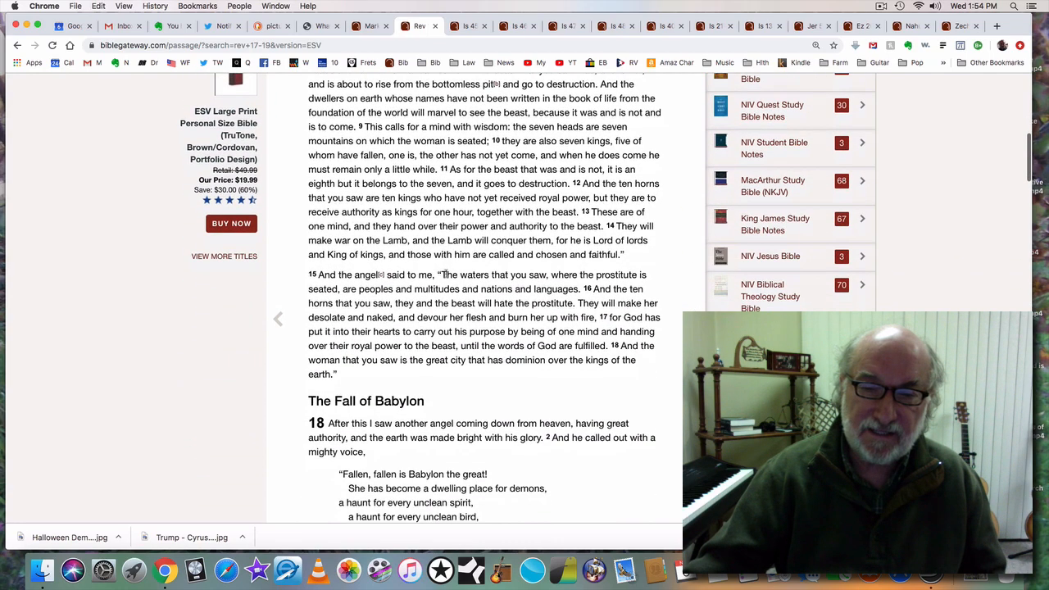
scroll("down", 3)
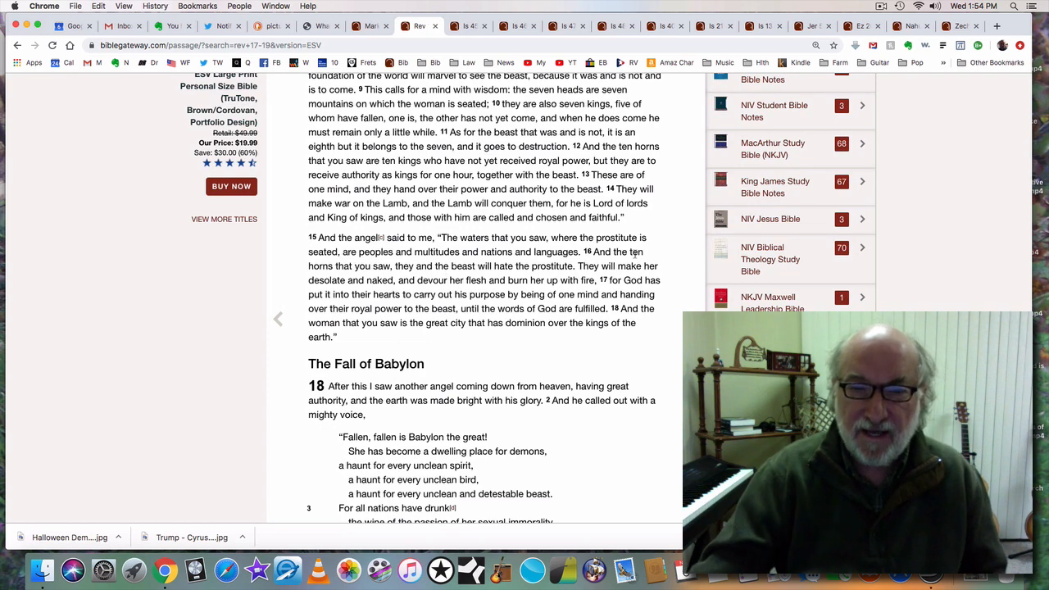
scroll("down", 3)
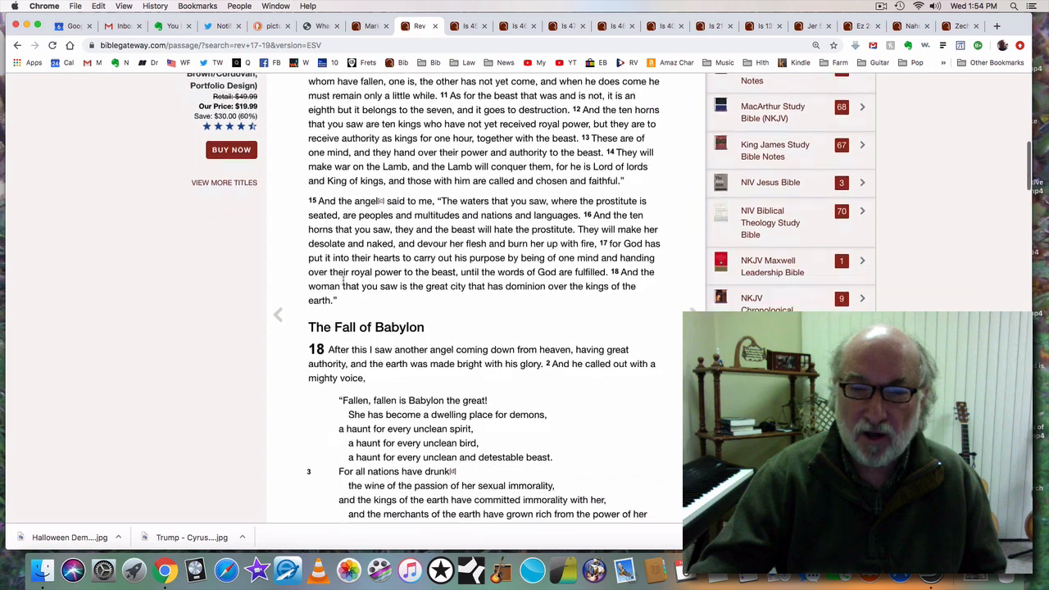
scroll("down", 3)
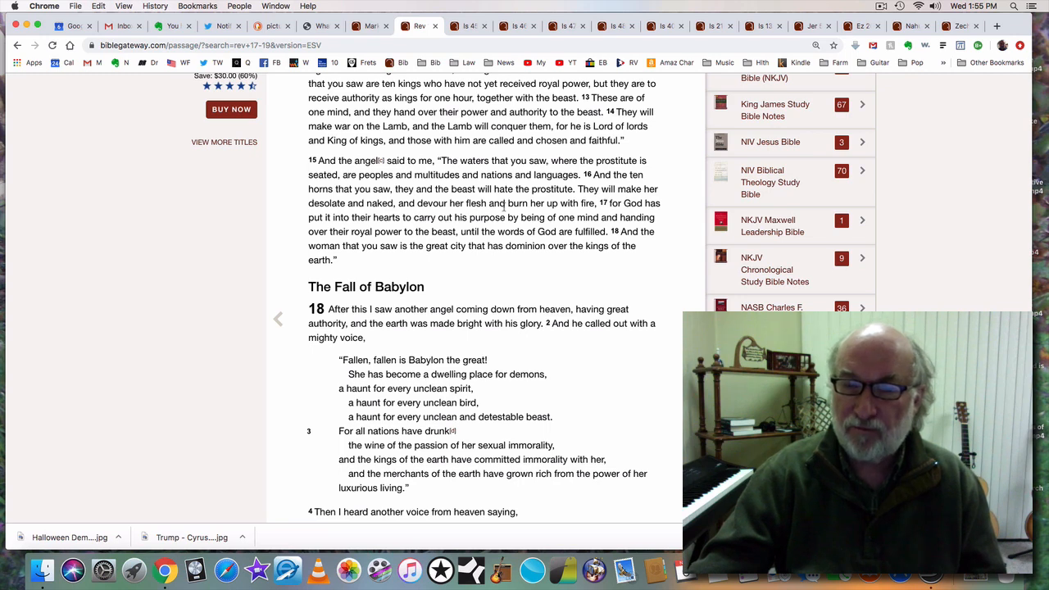
scroll("down", 3)
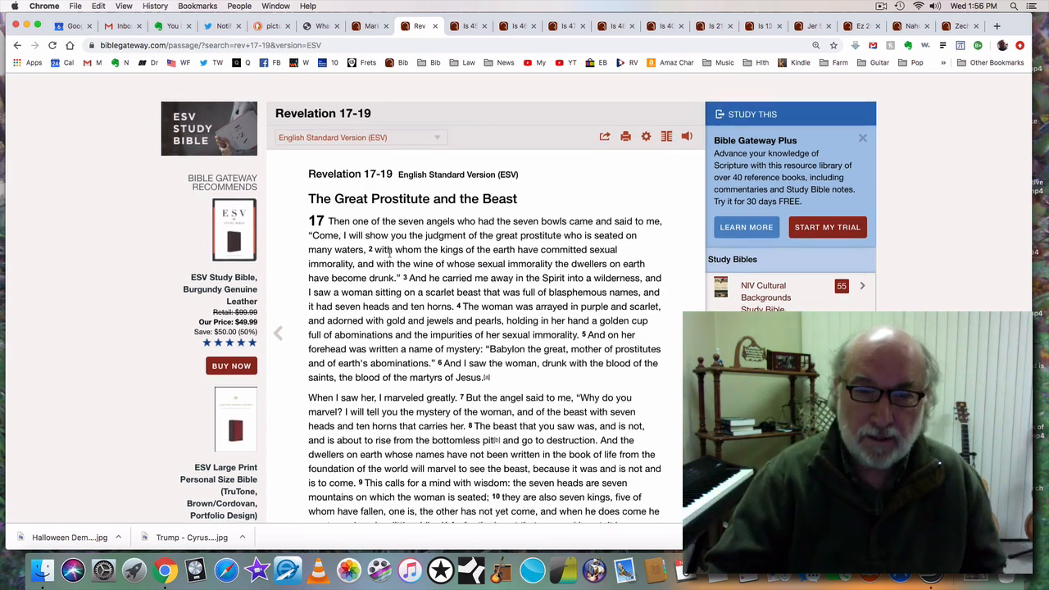
scroll("down", 3)
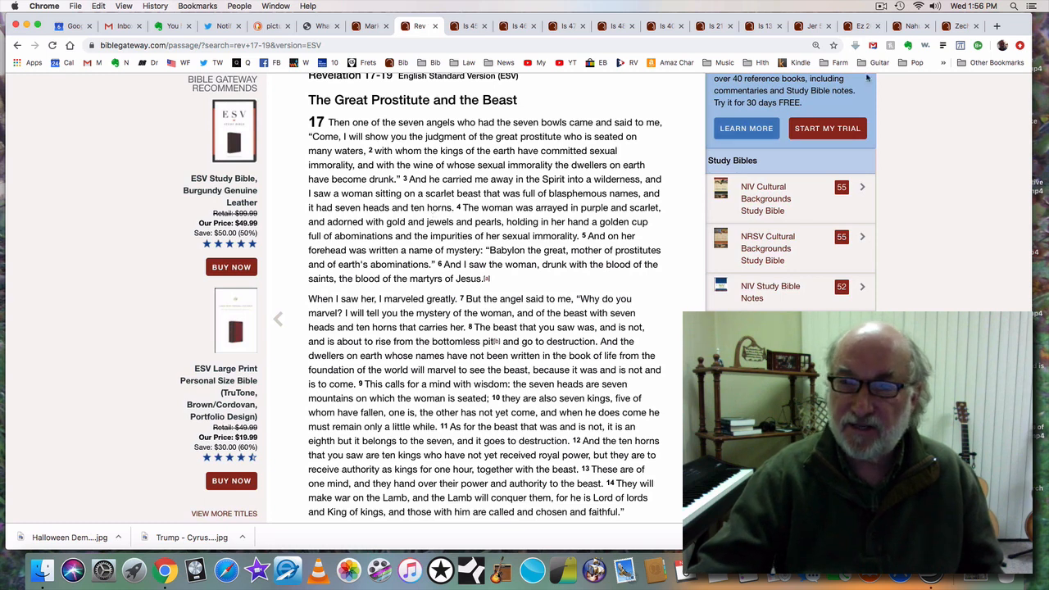
left_click(882, 7)
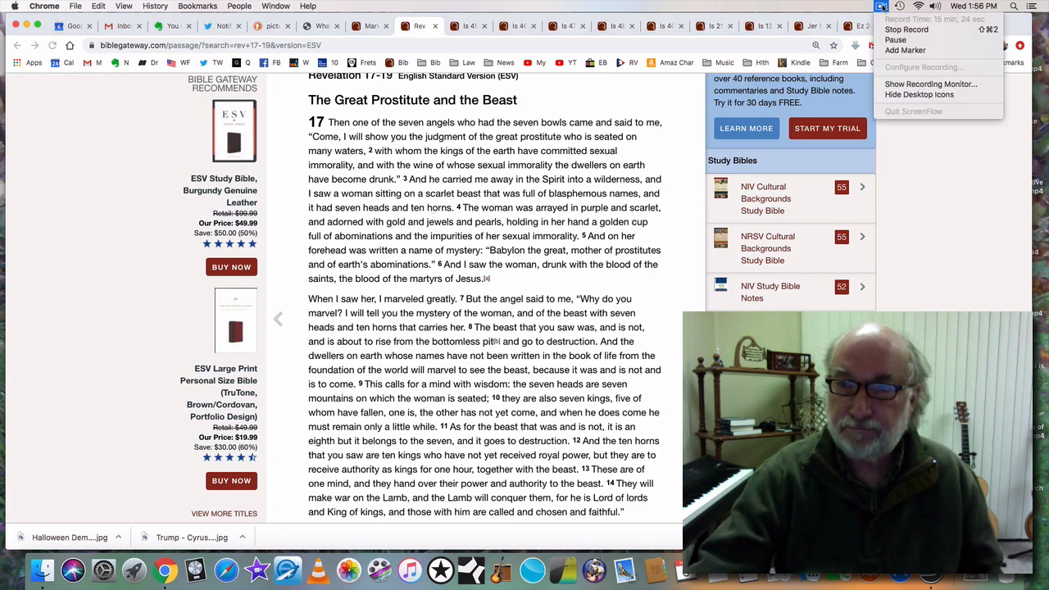
left_click(937, 138)
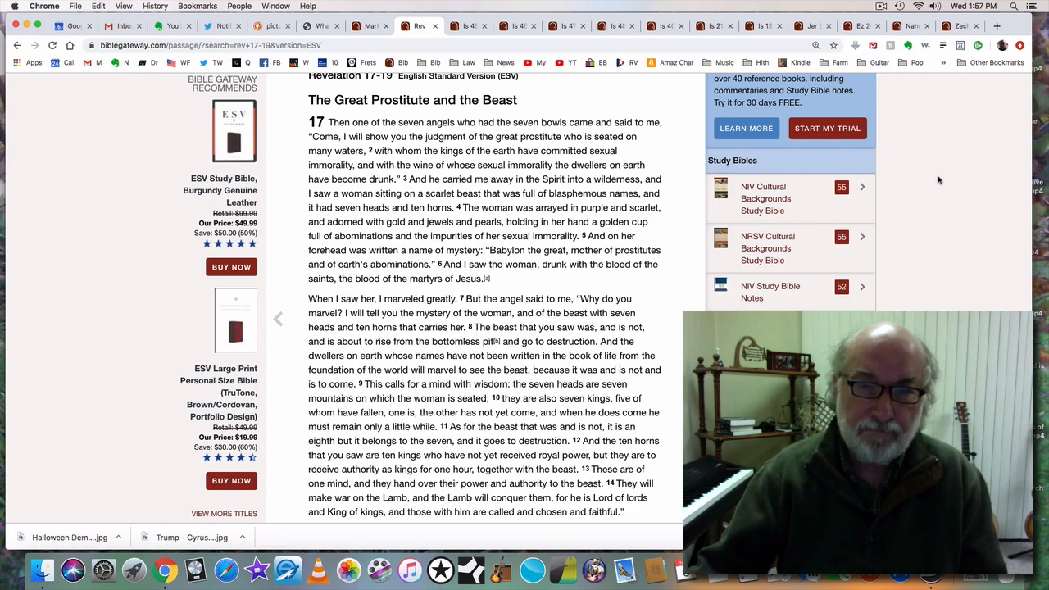
scroll("down", 3)
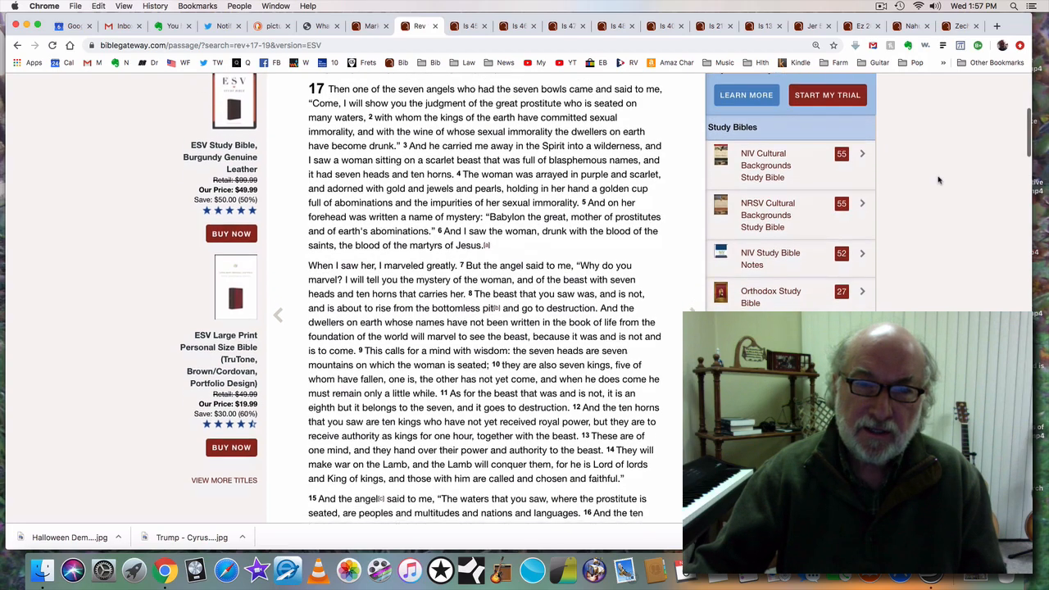
scroll("down", 3)
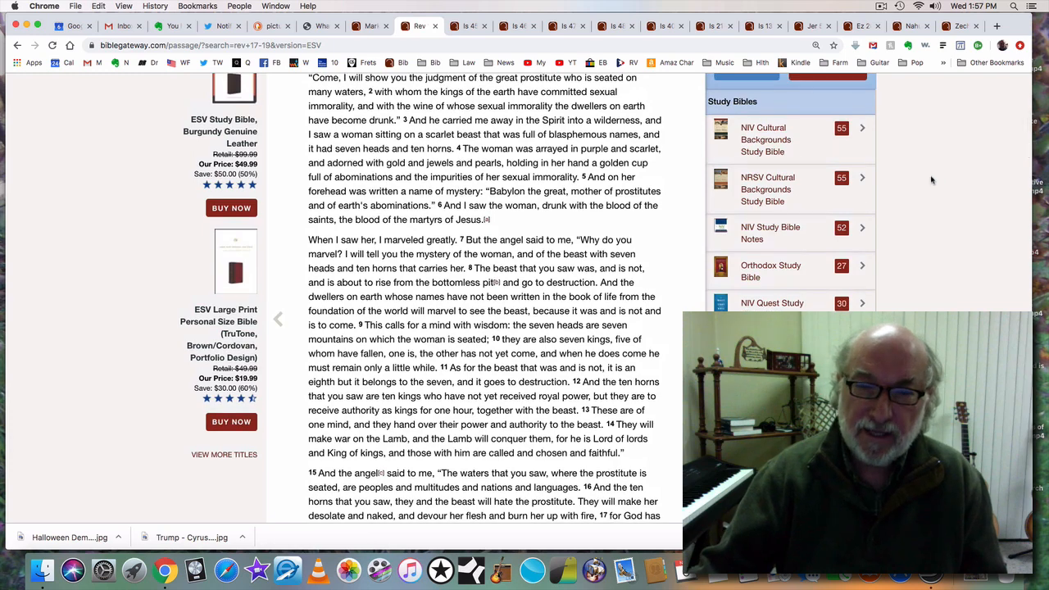
scroll("down", 3)
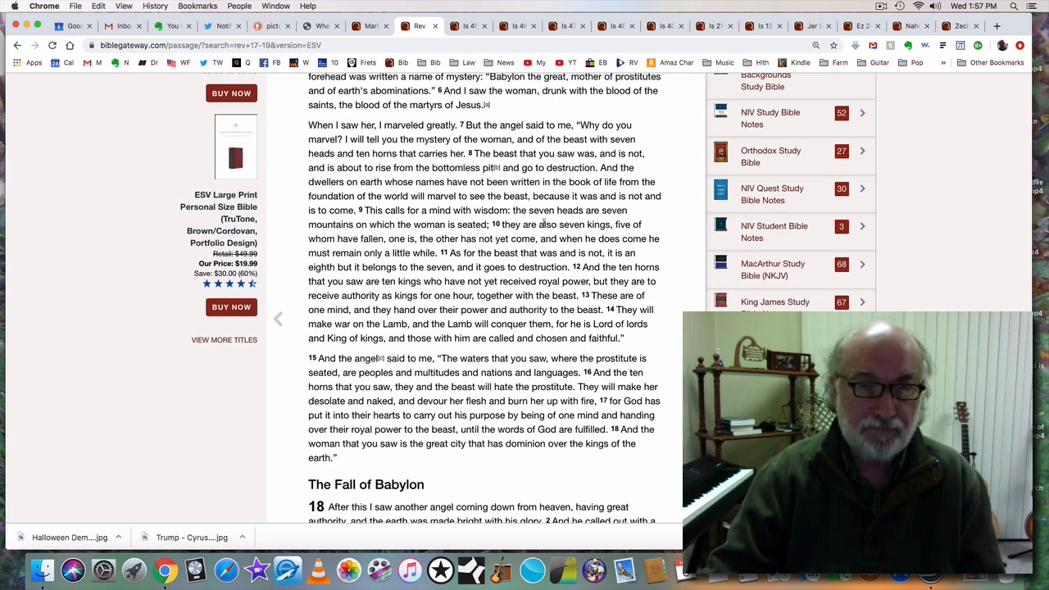
scroll("down", 3)
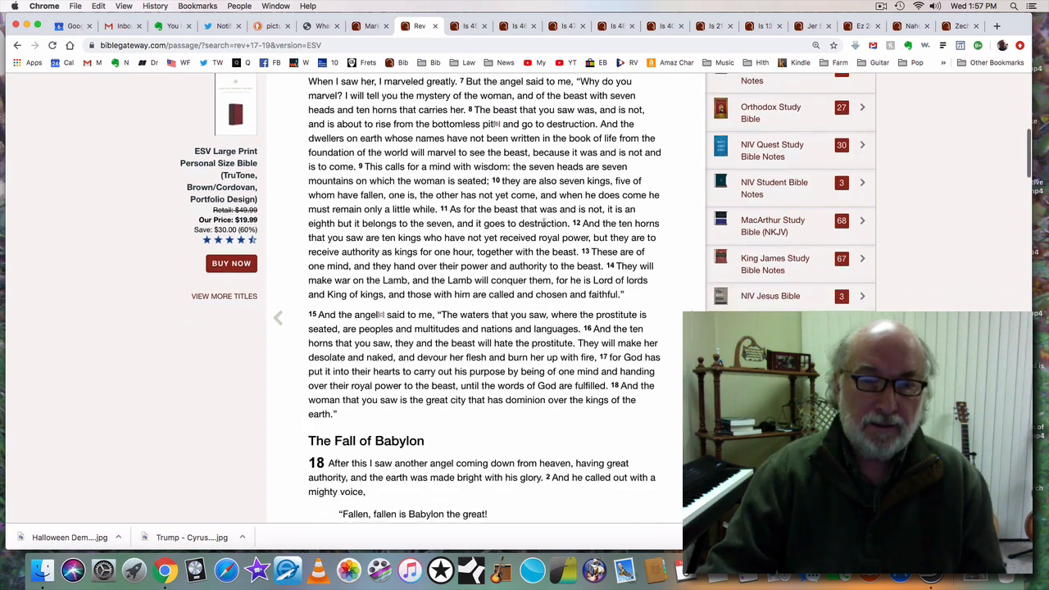
scroll("down", 3)
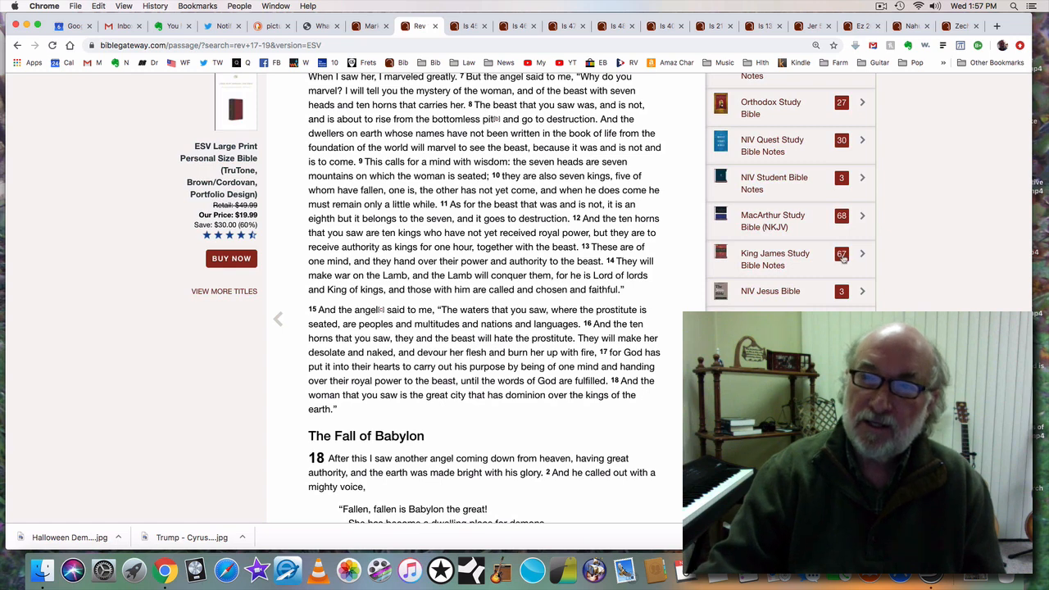
left_click(882, 7)
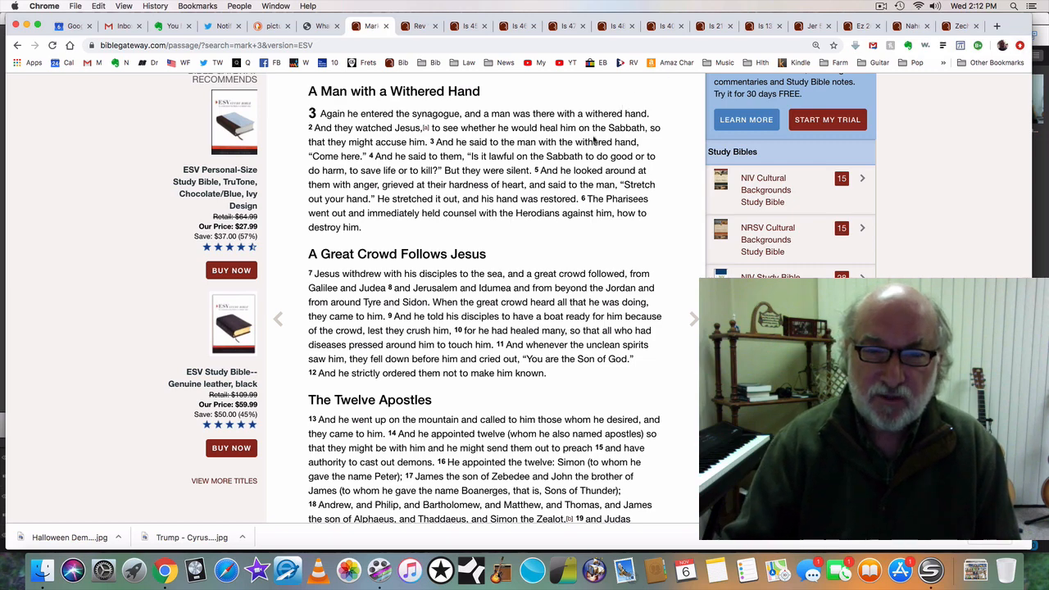
Step: Scroll Mark 3 down past The Twelve Apostles to the Blasphemy Against the Holy Spirit heading
scroll("down", 3)
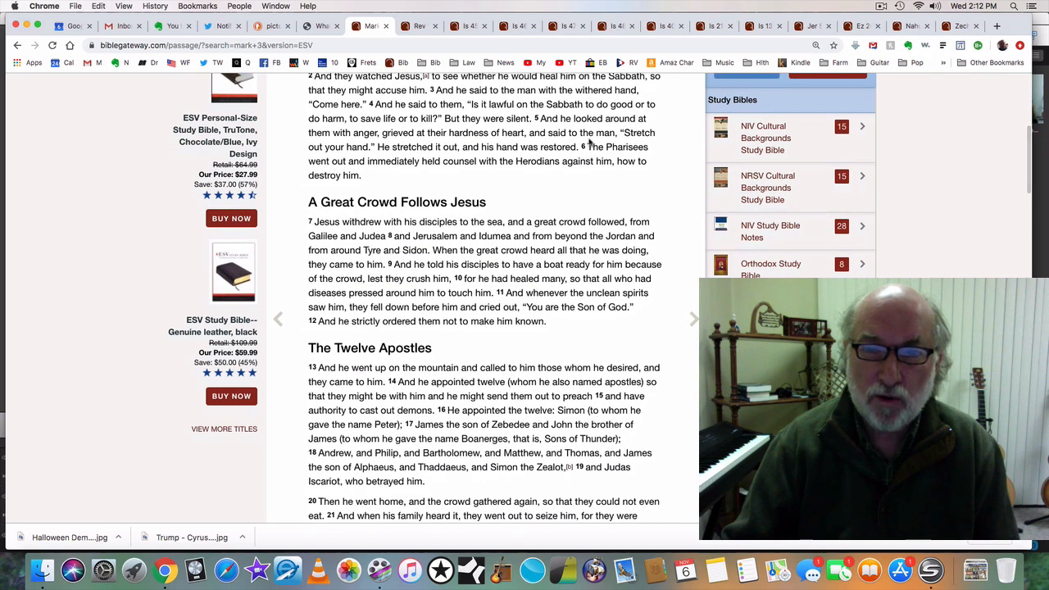
scroll("down", 3)
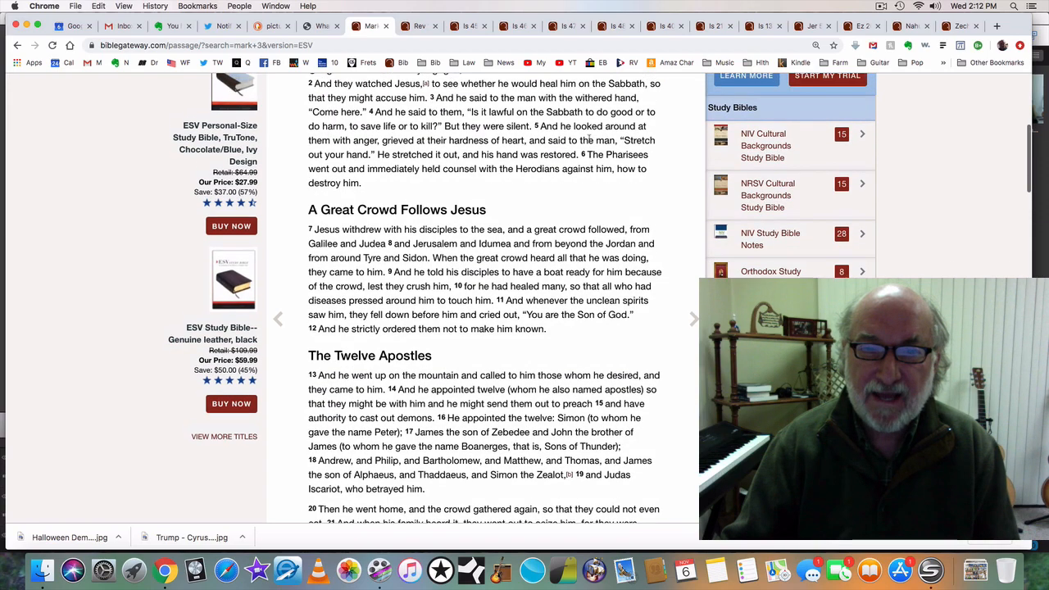
scroll("down", 3)
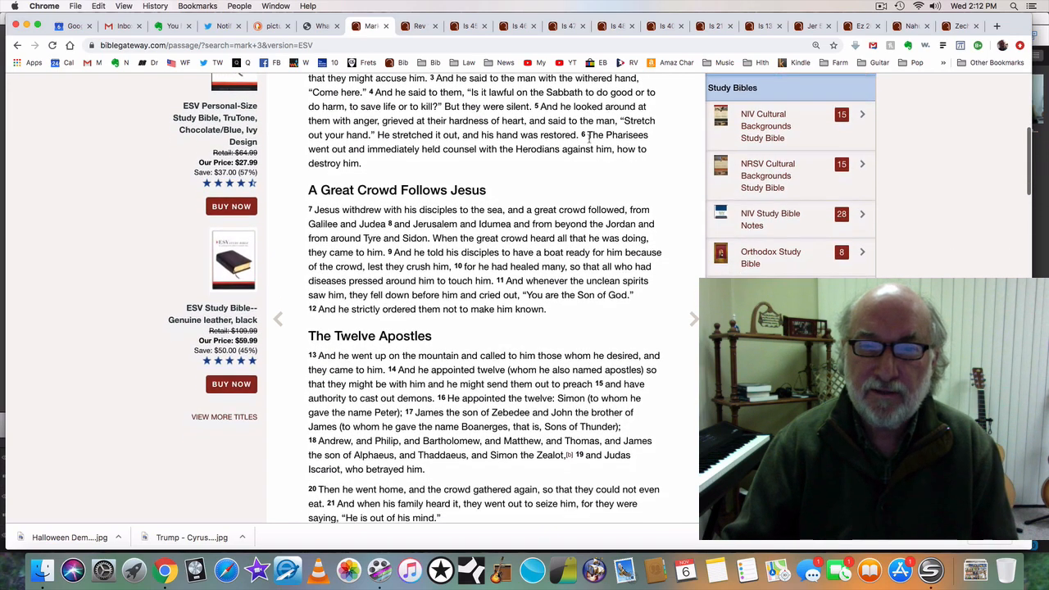
scroll("down", 3)
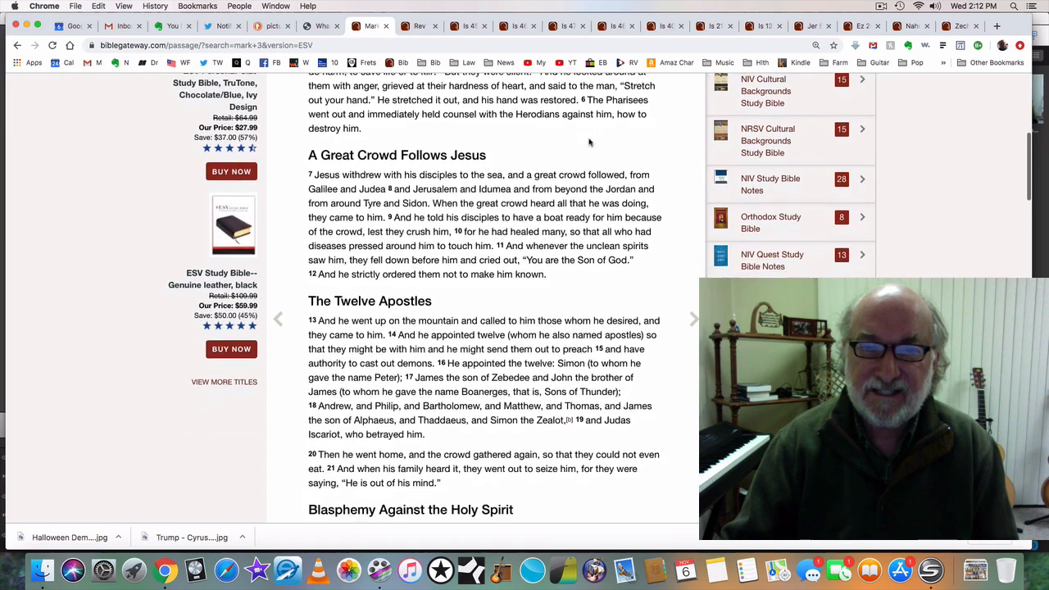
scroll("down", 3)
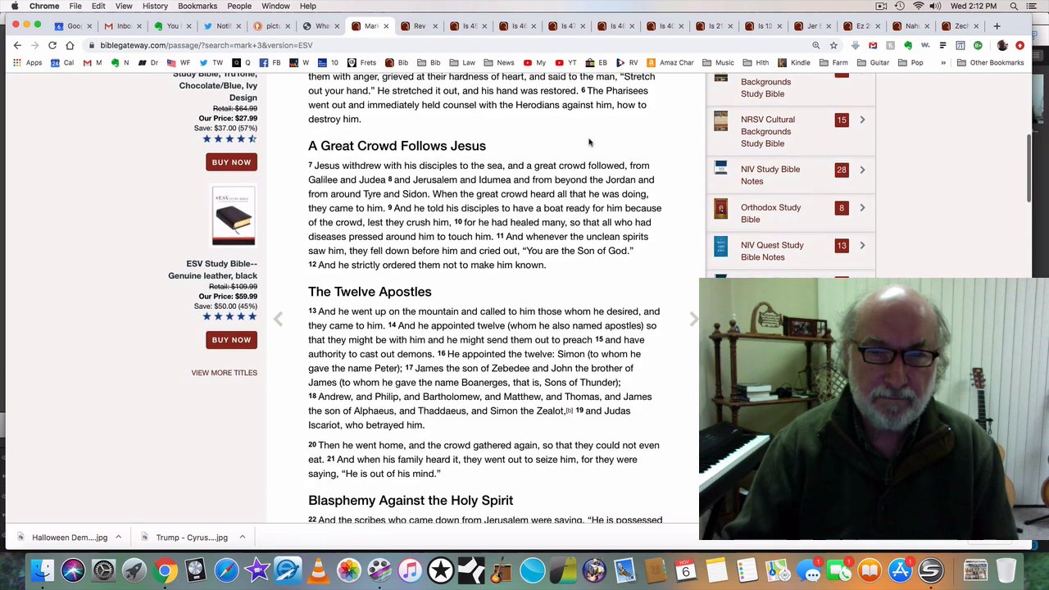
scroll("down", 3)
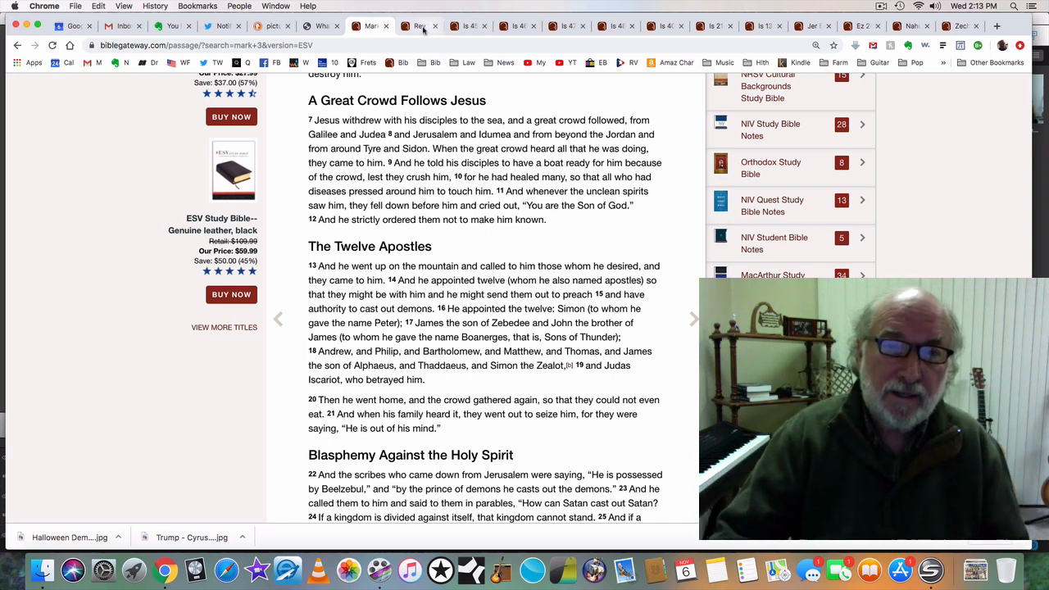
left_click(420, 26)
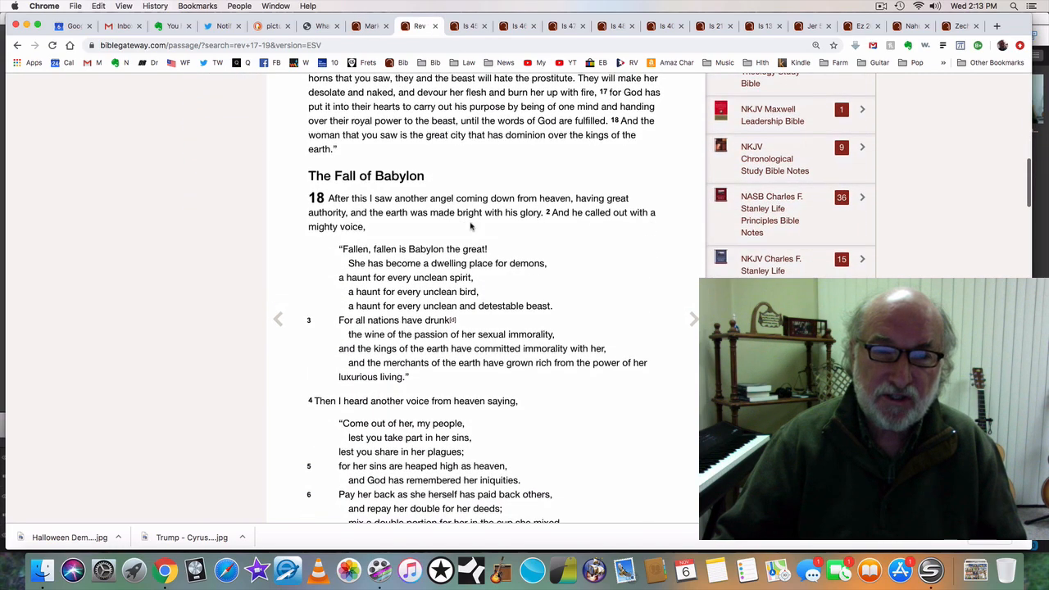
scroll("down", 3)
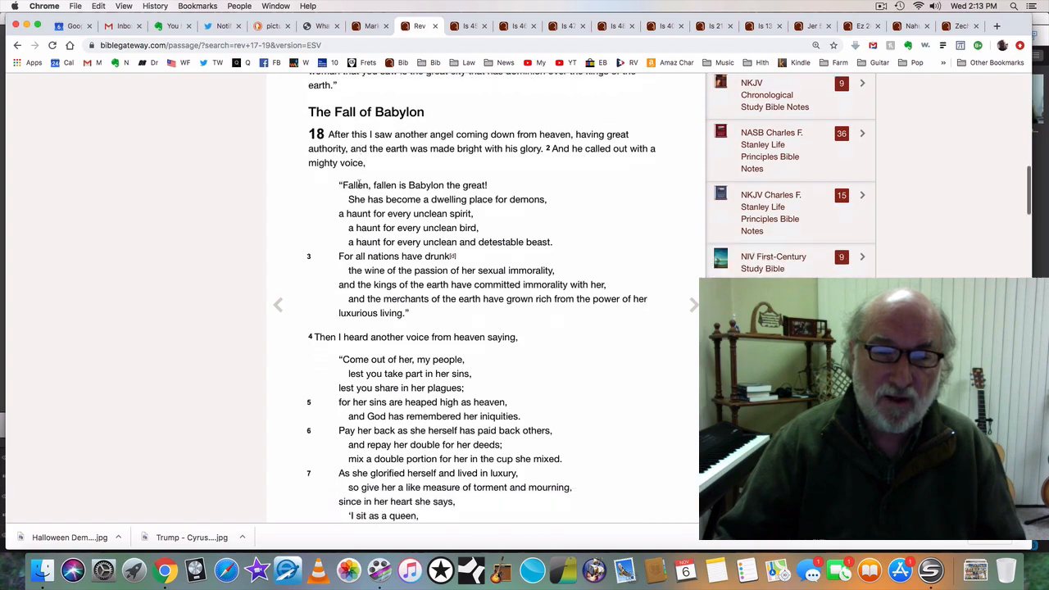
scroll("down", 3)
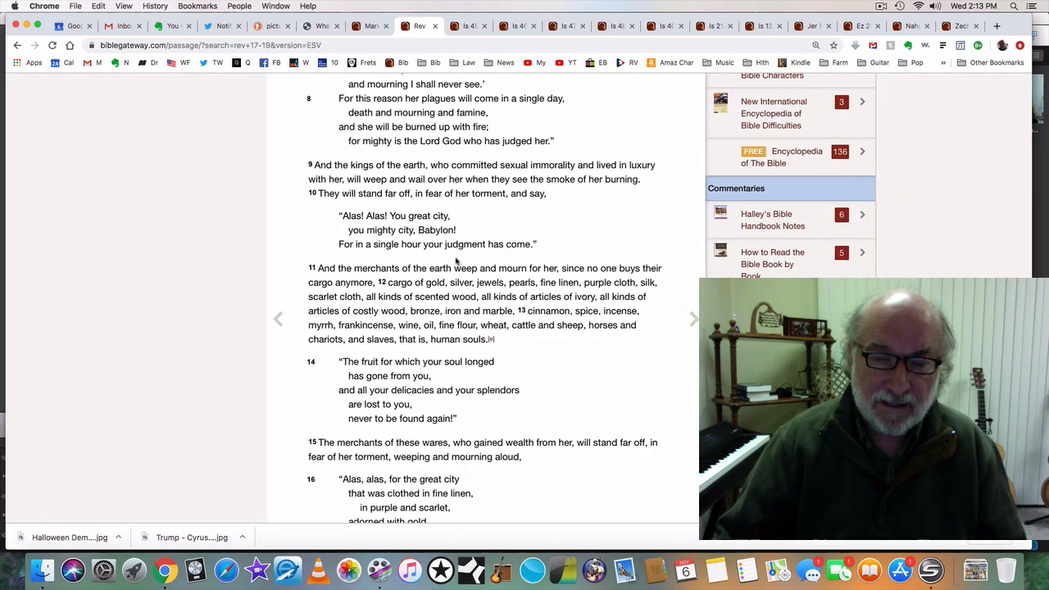
scroll("down", 3)
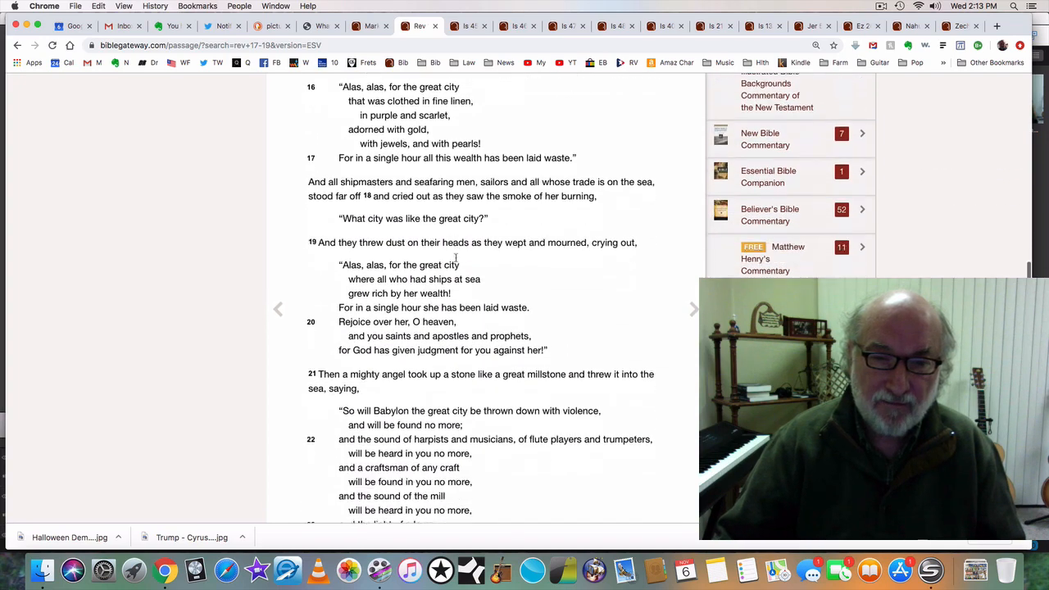
scroll("down", 3)
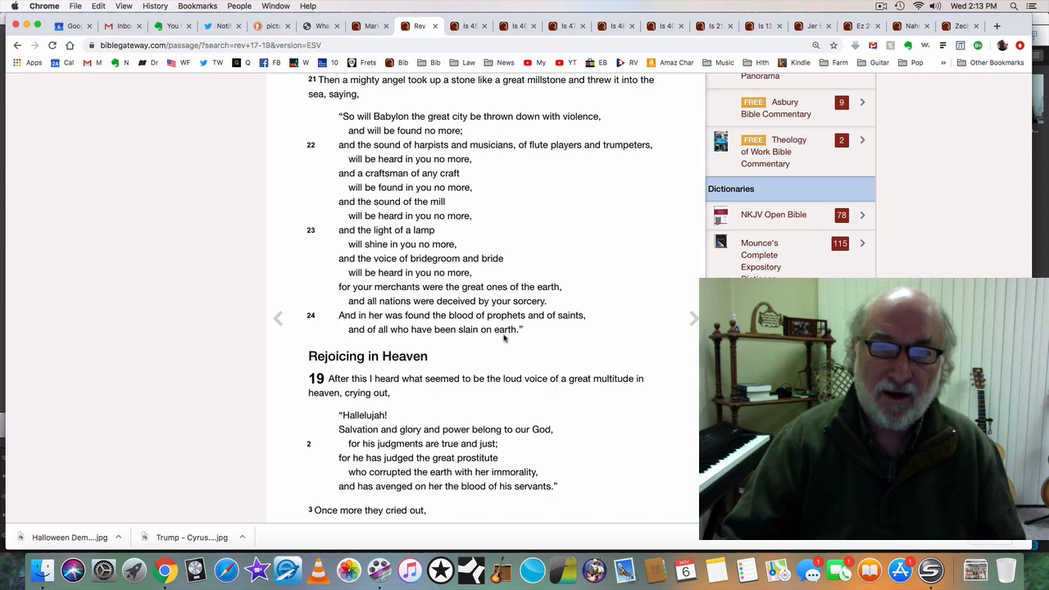
mouse_move(499, 328)
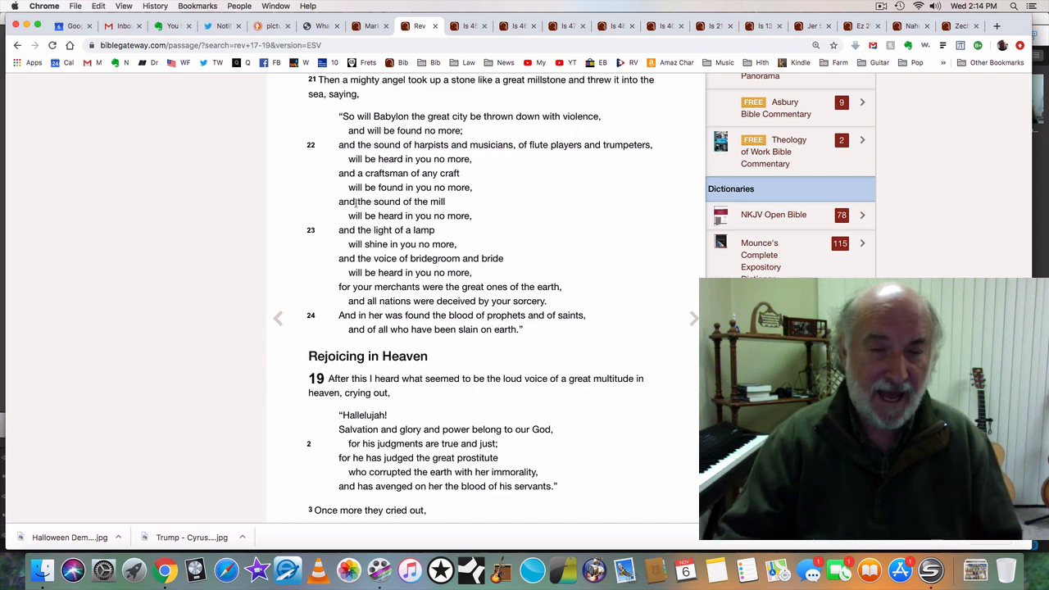
scroll("down", 3)
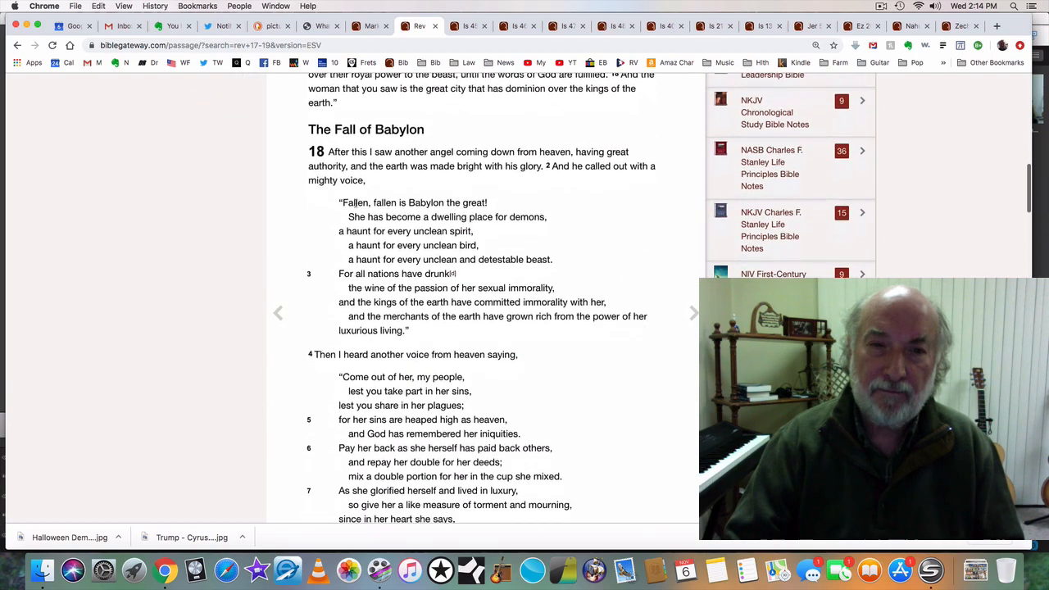
scroll("down", 3)
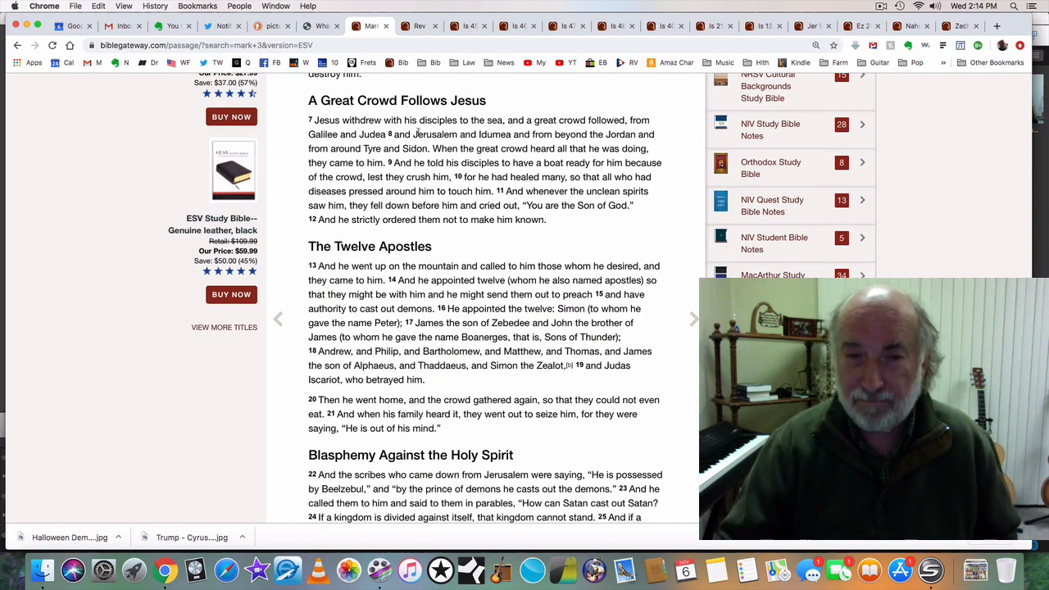
Step: Scroll Mark 3 to the chapter's end, showing Jesus' Mother and Brothers and the footnotes
scroll("down", 3)
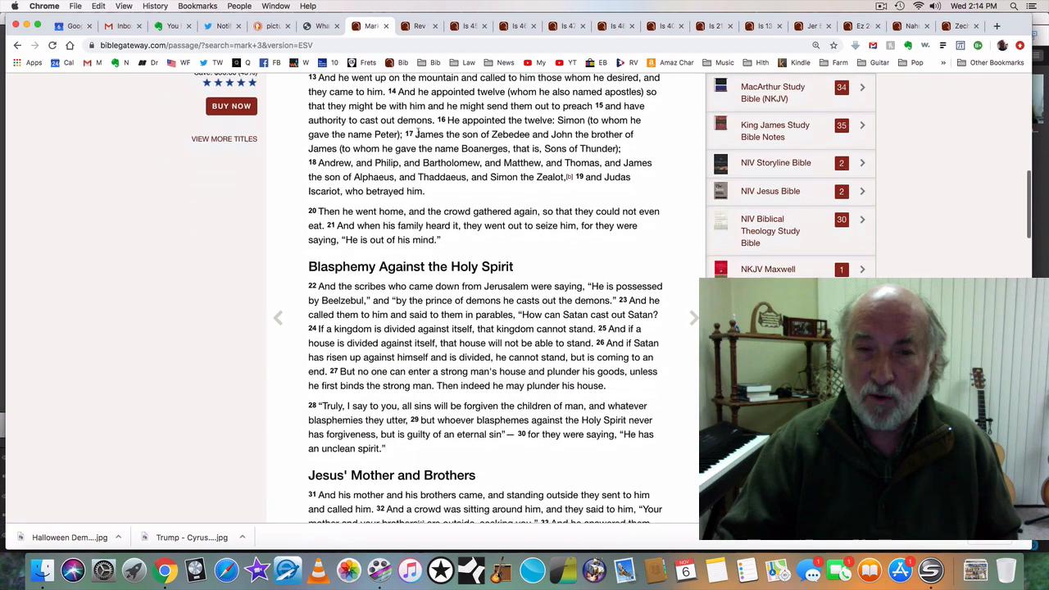
scroll("down", 3)
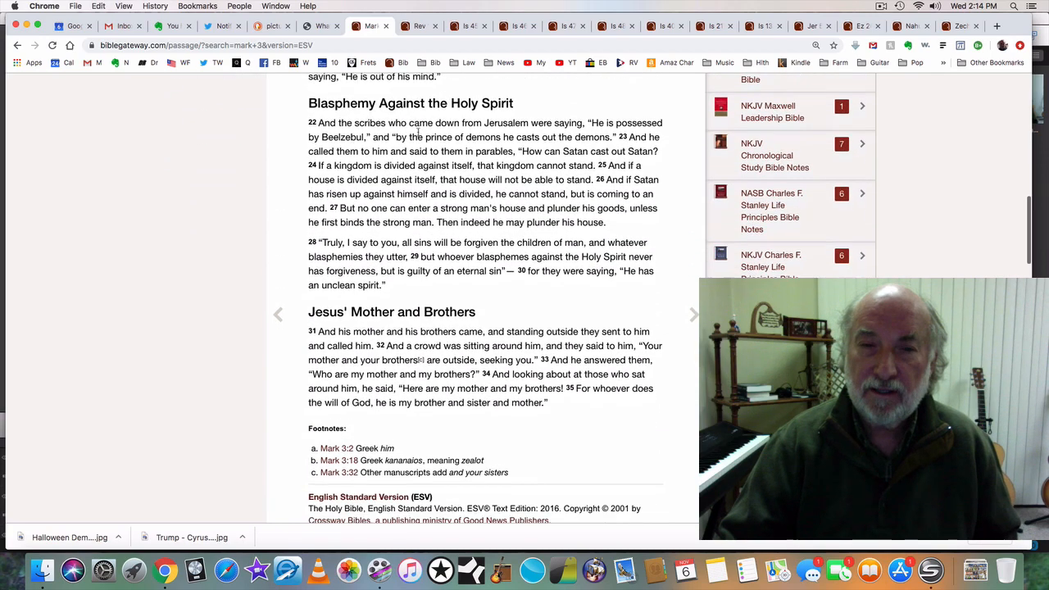
scroll("down", 3)
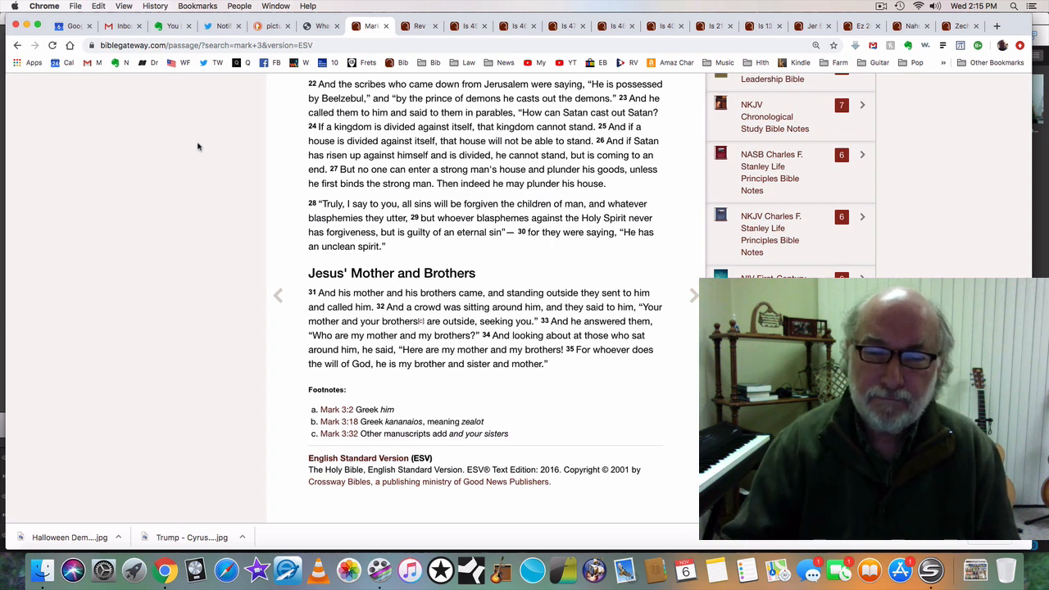
Step: Nudge the Mark 3 page so Blasphemy Against the Holy Spirit through the footnotes stays in view
scroll("down", 3)
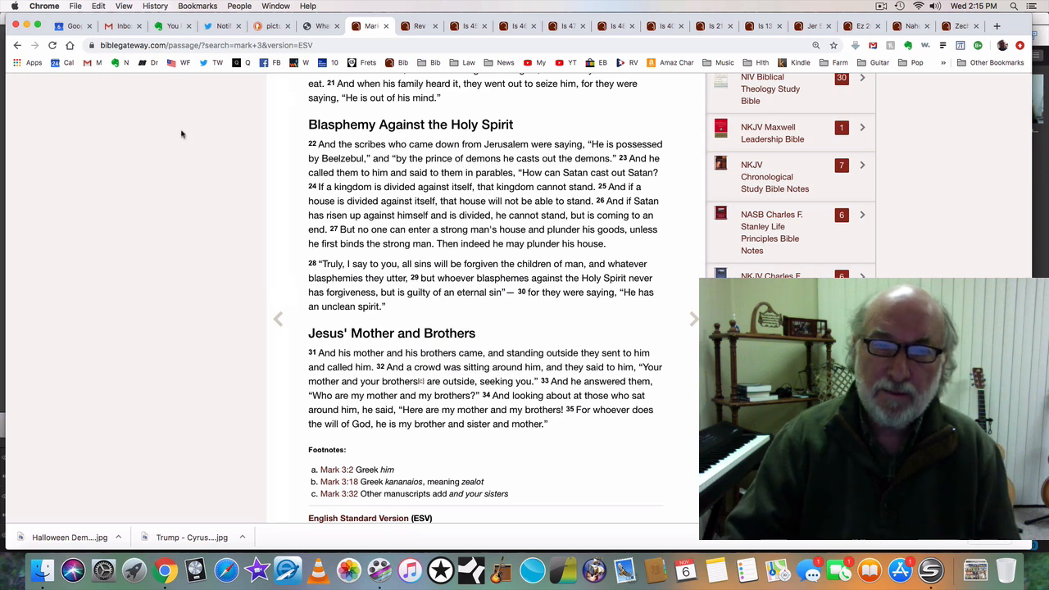
mouse_move(187, 133)
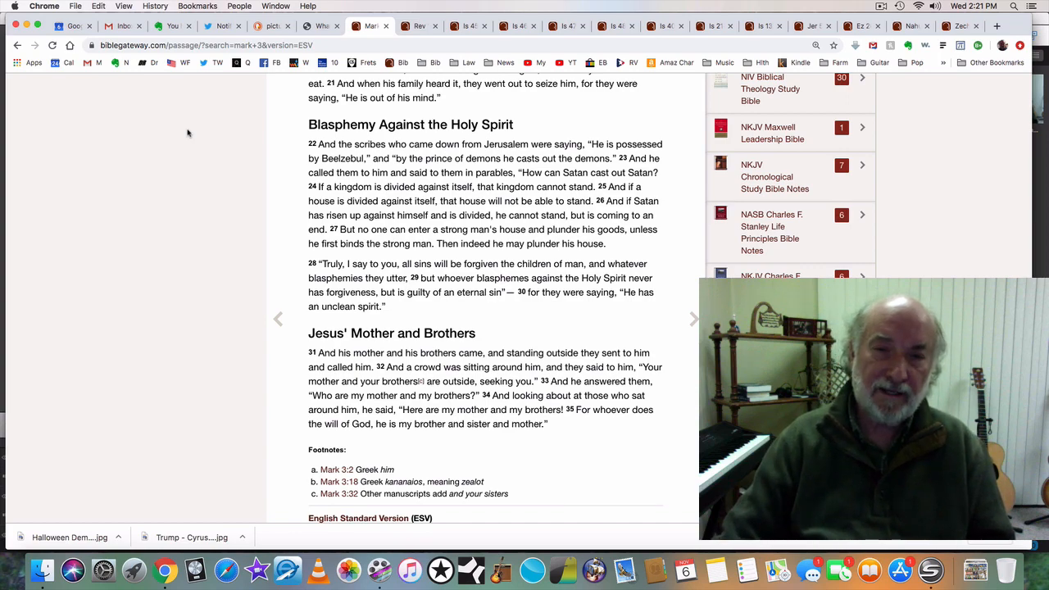
scroll("down", 3)
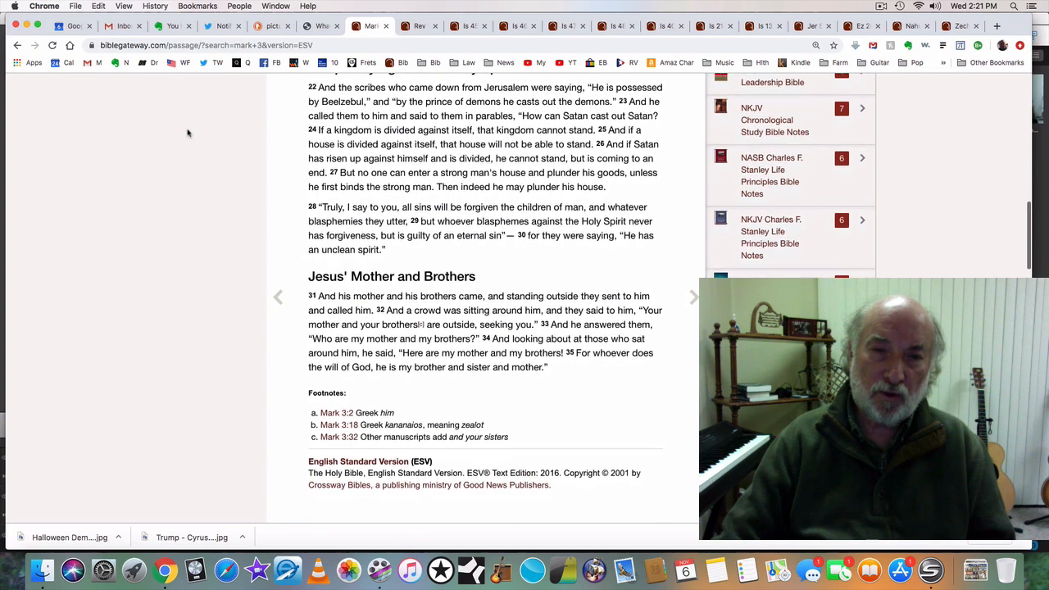
scroll("down", 3)
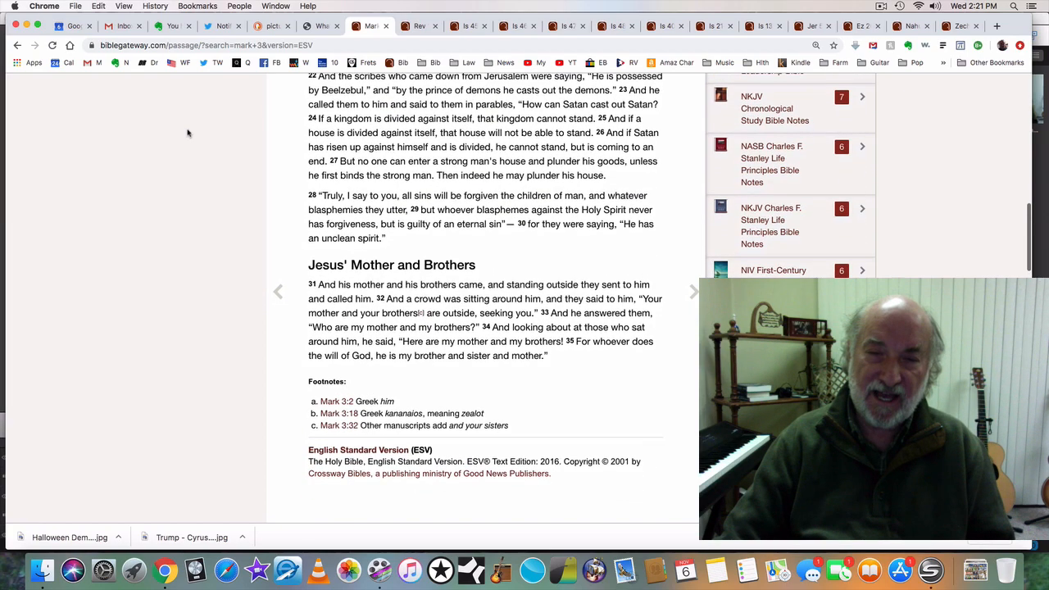
scroll("down", 3)
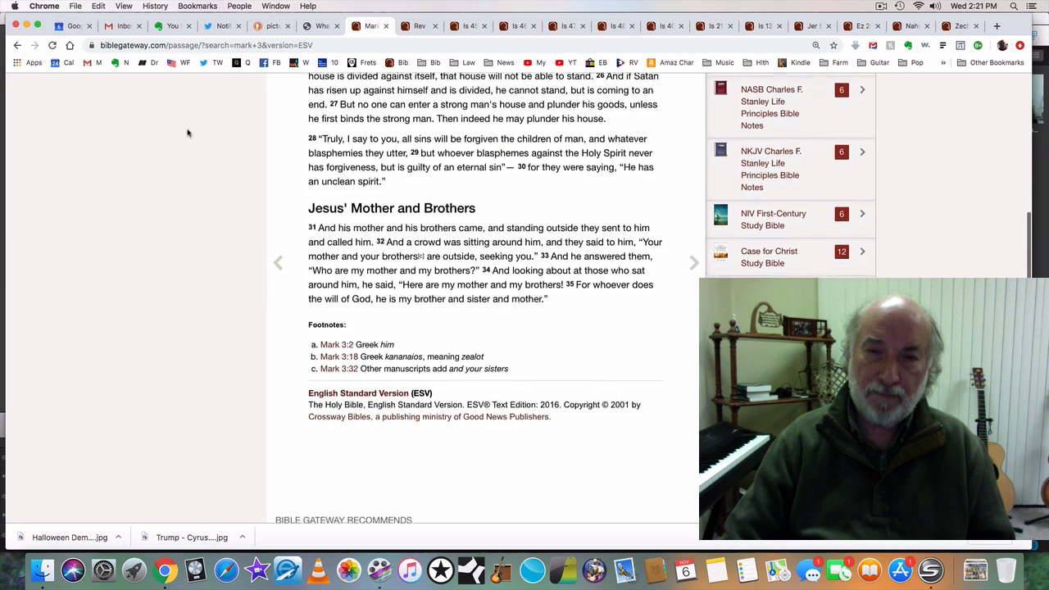
scroll("down", 3)
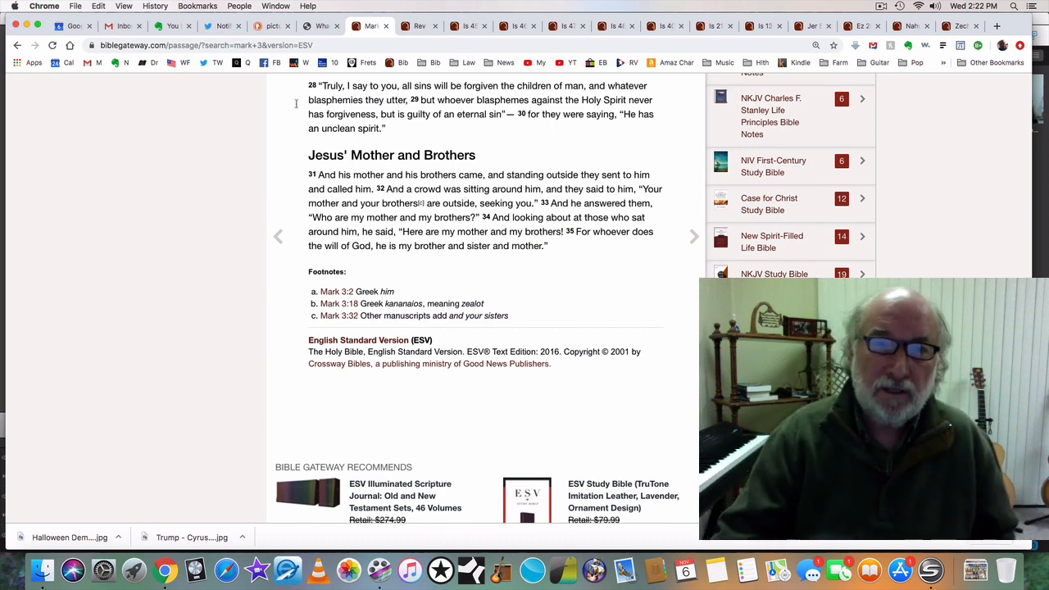
Step: On the Revelation 17–19 page, replace the search range with 'rev 13' to load Revelation 13 ESV
left_click(416, 26)
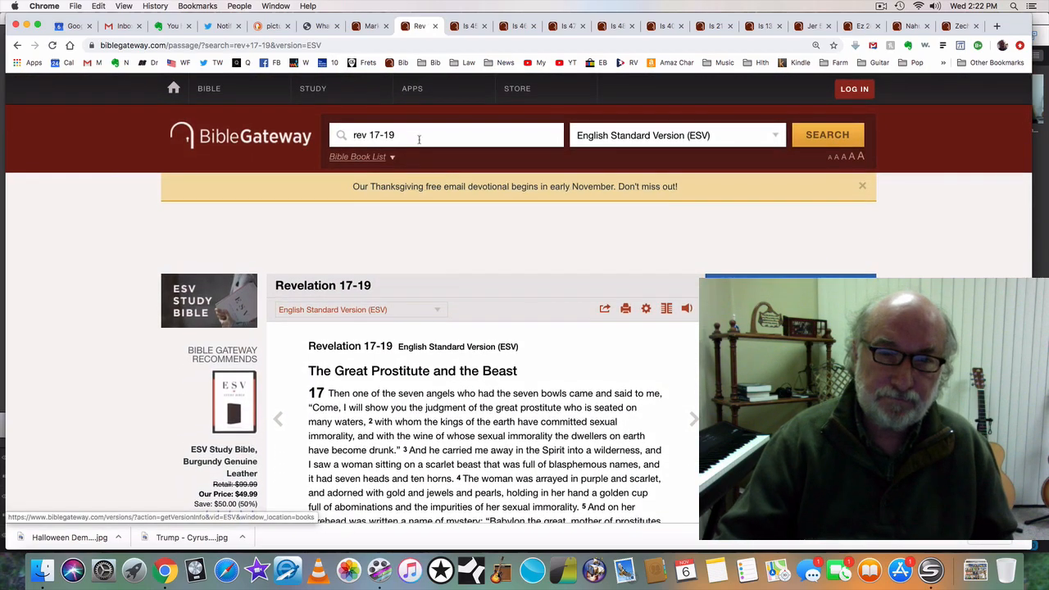
double_click(382, 135)
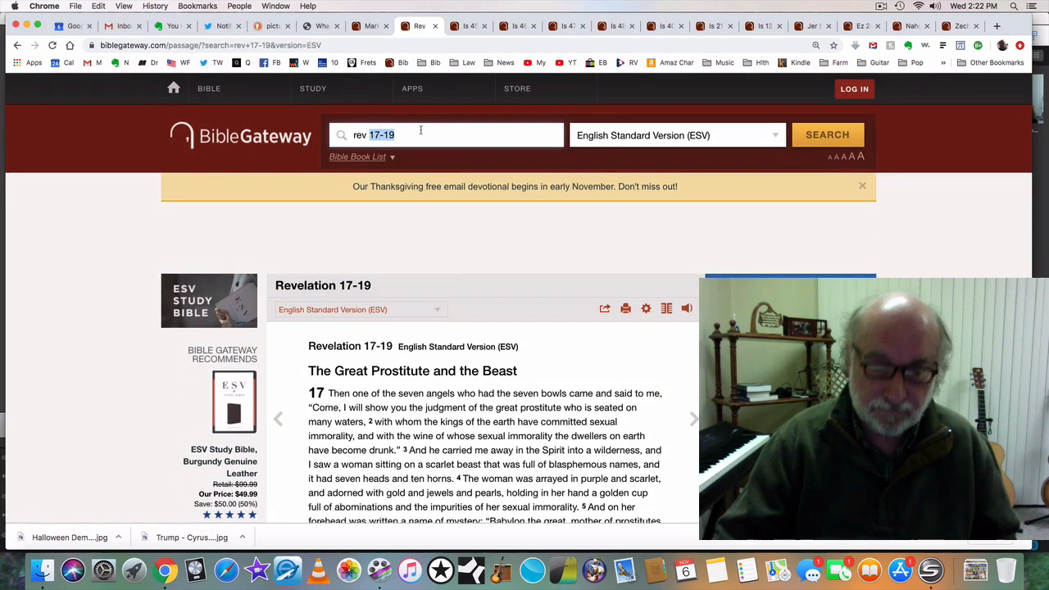
type("rev 13")
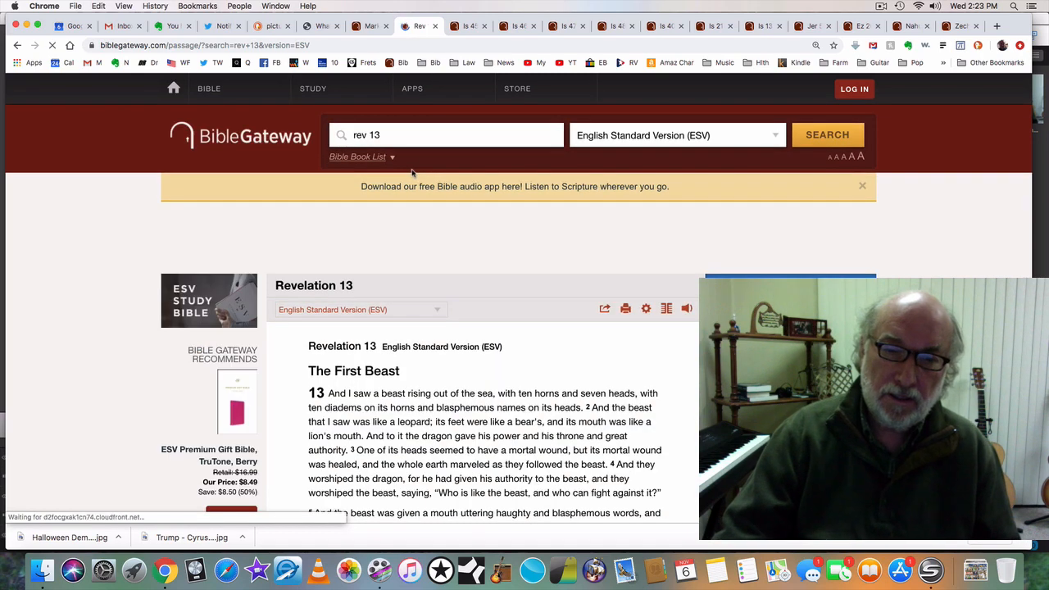
Step: Scroll through Revelation 13 from The First Beast down to The Second Beast
scroll("down", 3)
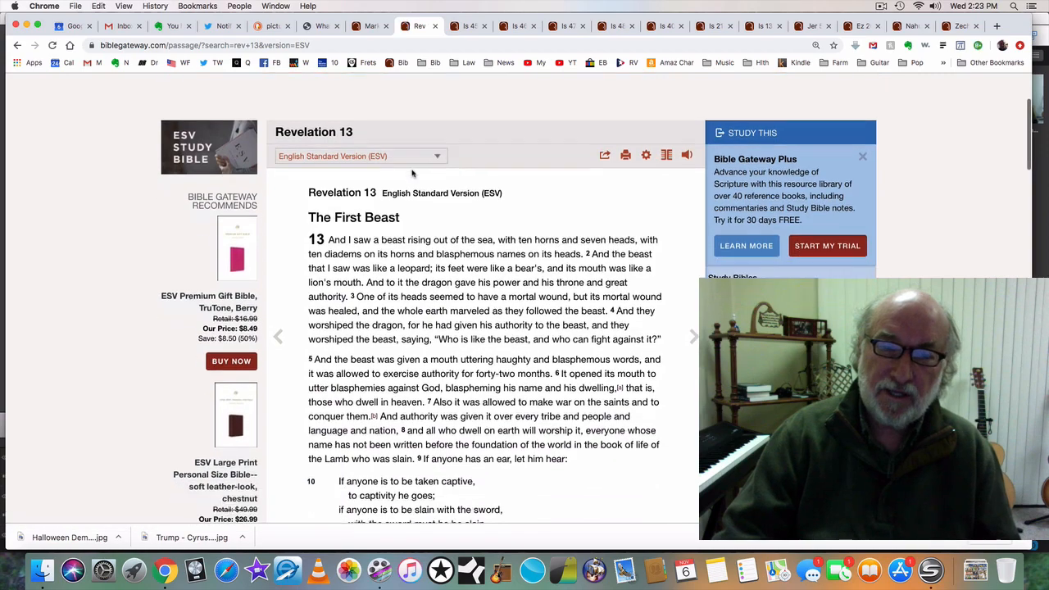
scroll("down", 3)
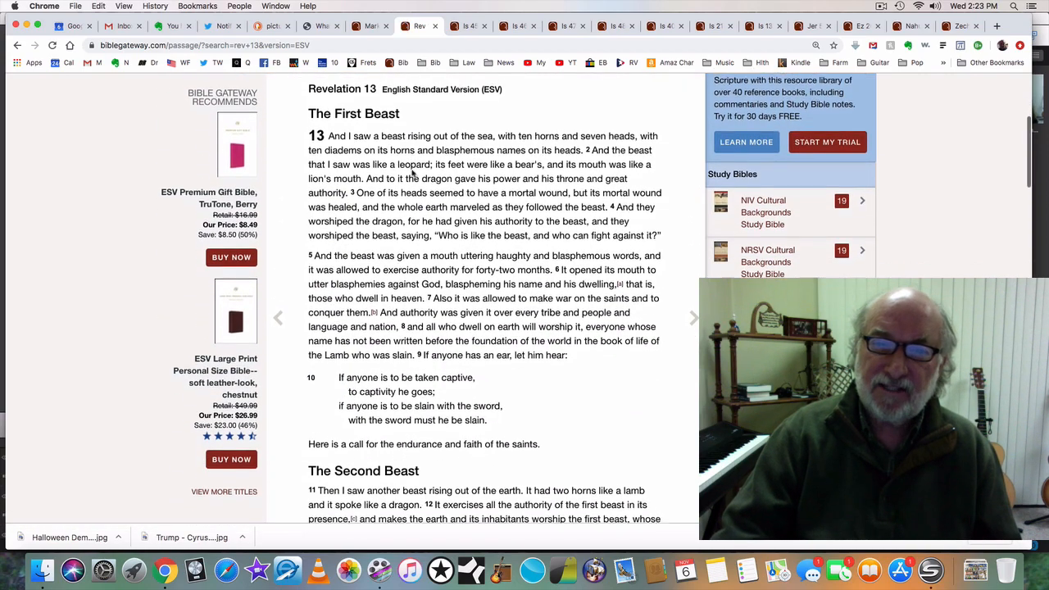
scroll("down", 3)
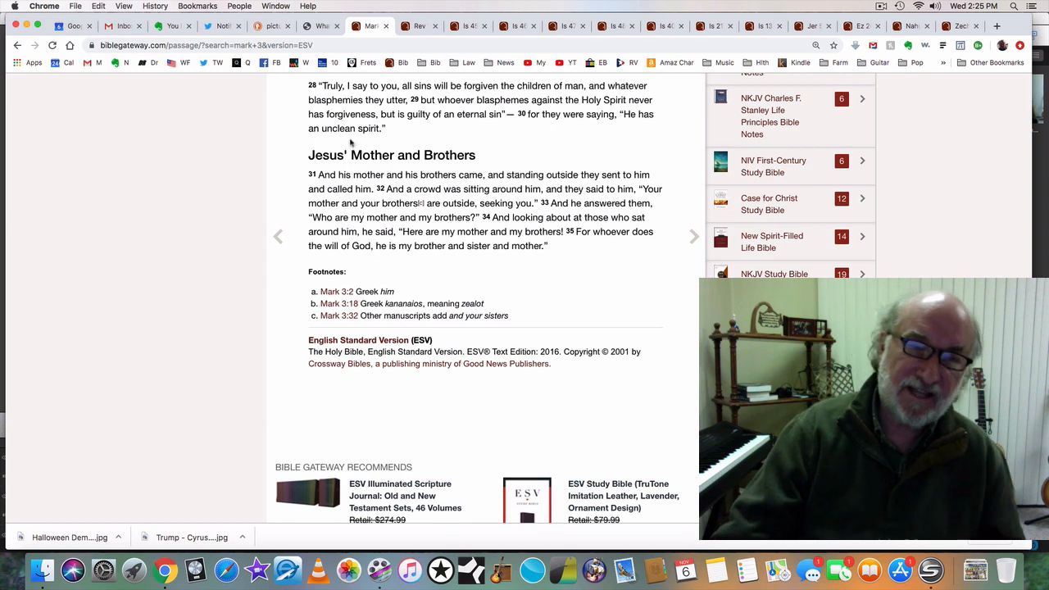
mouse_move(488, 147)
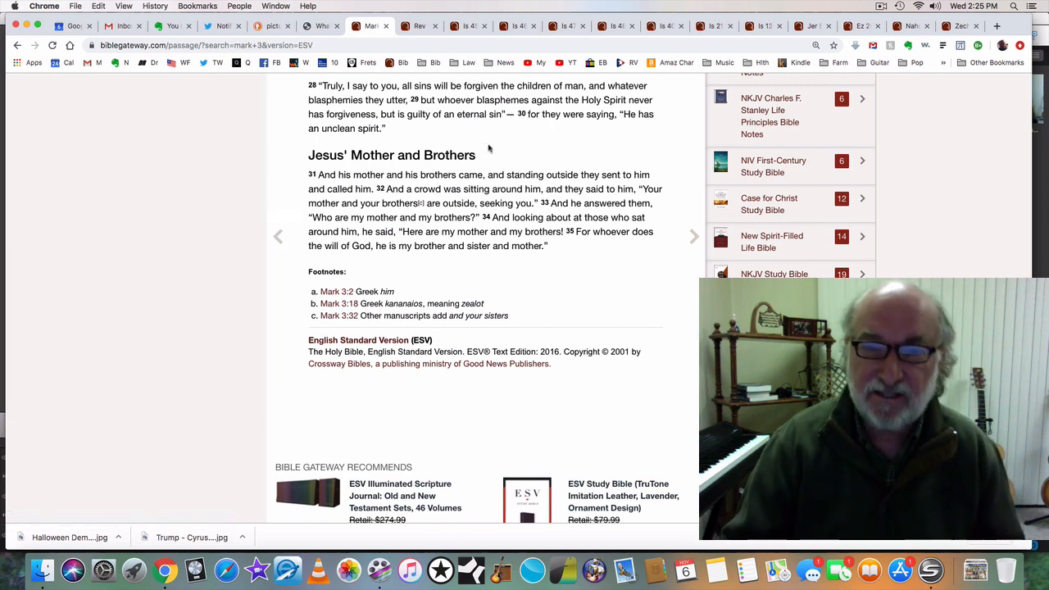